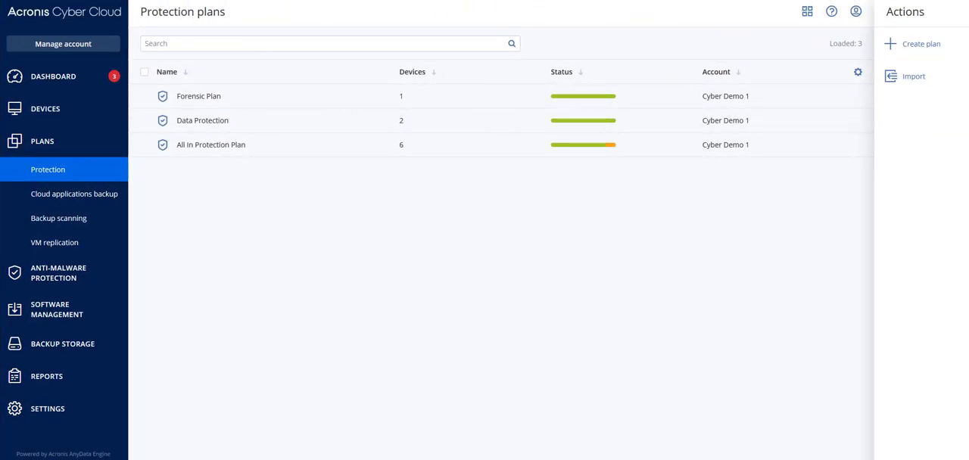
pyautogui.moveTo(901, 30)
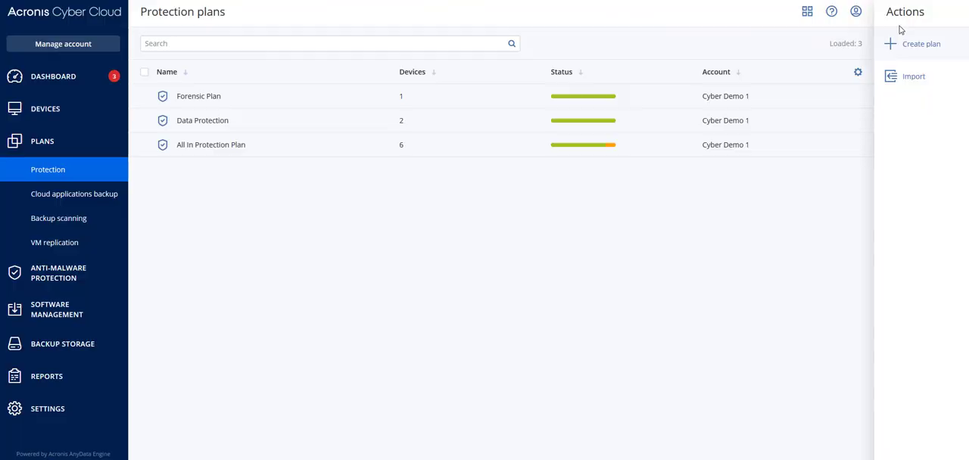
# Select the All in Protection Plan row to reveal its plan actions
pyautogui.click(920, 42)
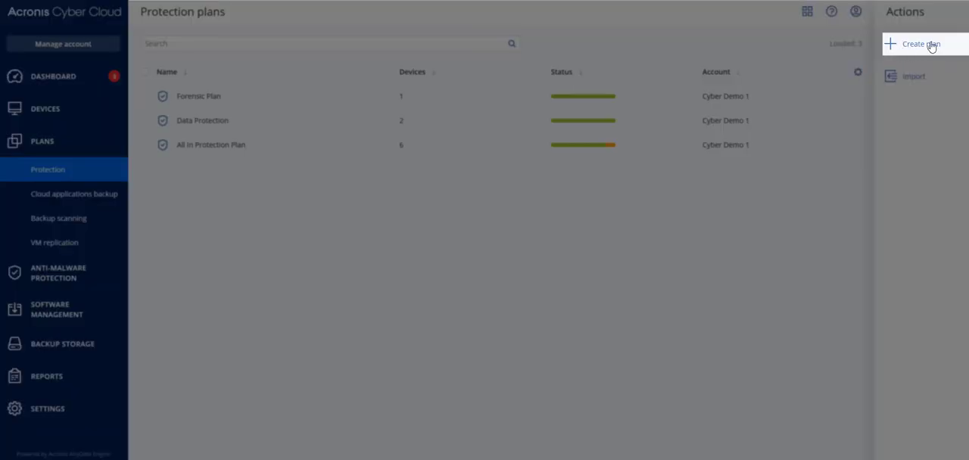
pyautogui.moveTo(930, 40)
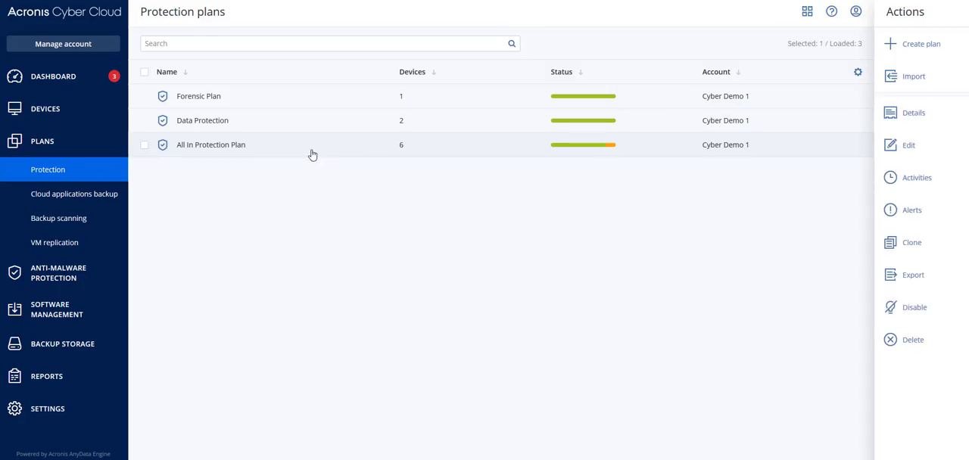
pyautogui.moveTo(885, 154)
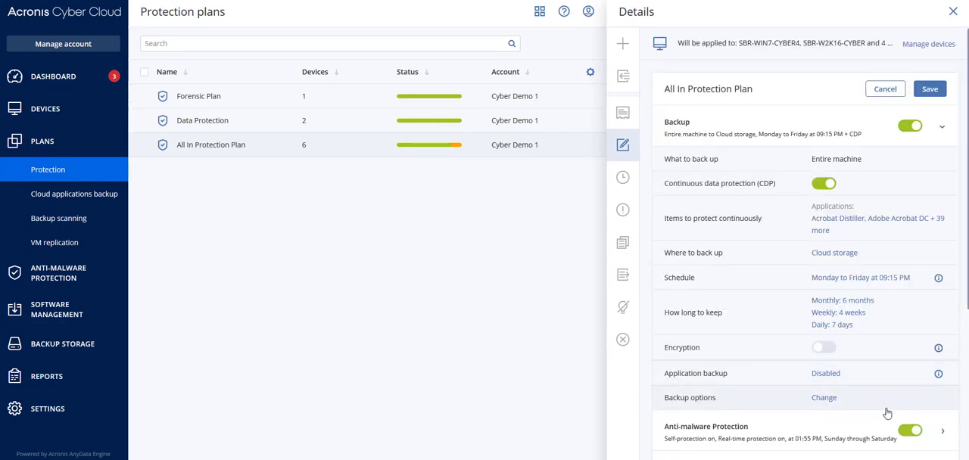
# Review the plan's Details panel down to its protection modules
pyautogui.scroll(-3)
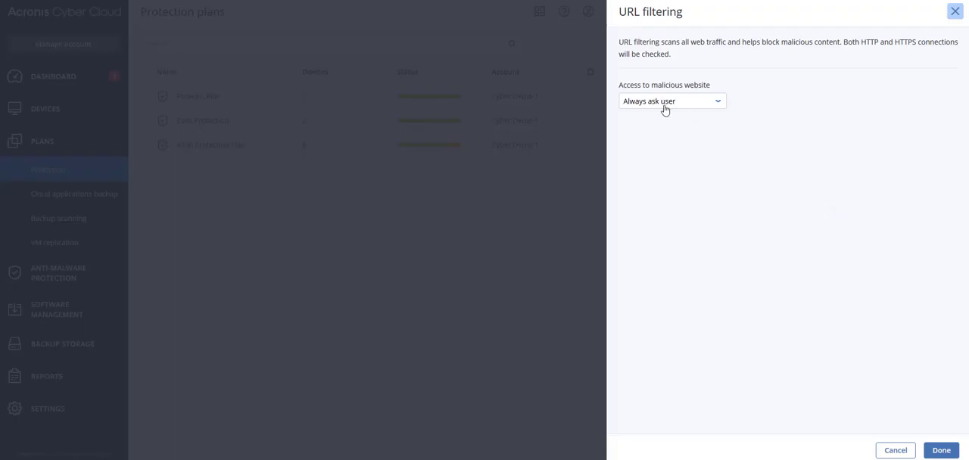
# Set URL filtering's Access to malicious website option to Block
pyautogui.click(669, 100)
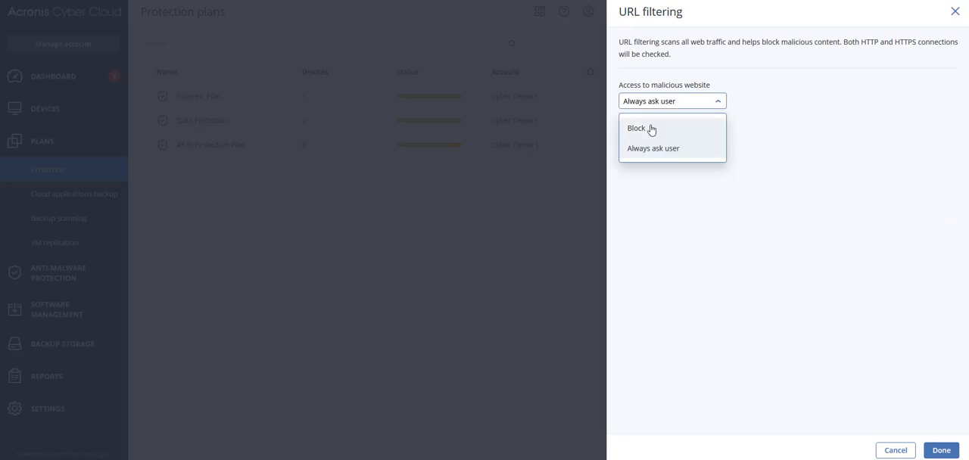
pyautogui.click(638, 127)
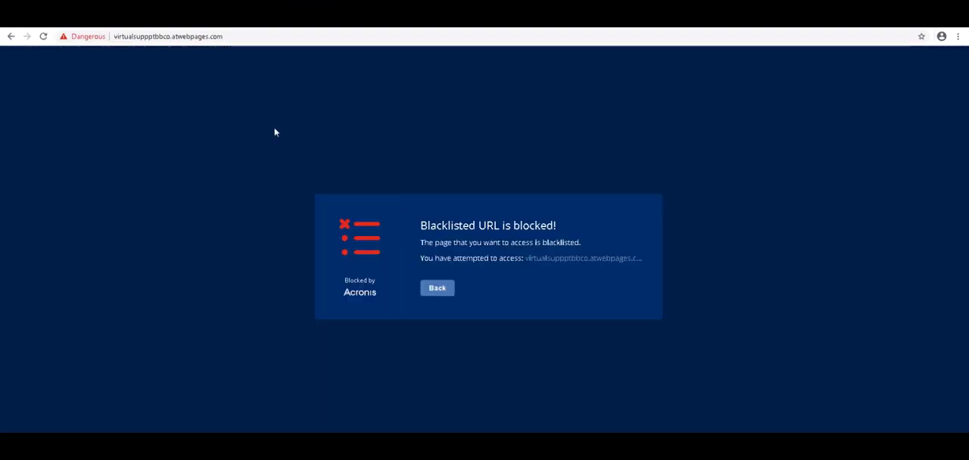
pyautogui.moveTo(955, 54)
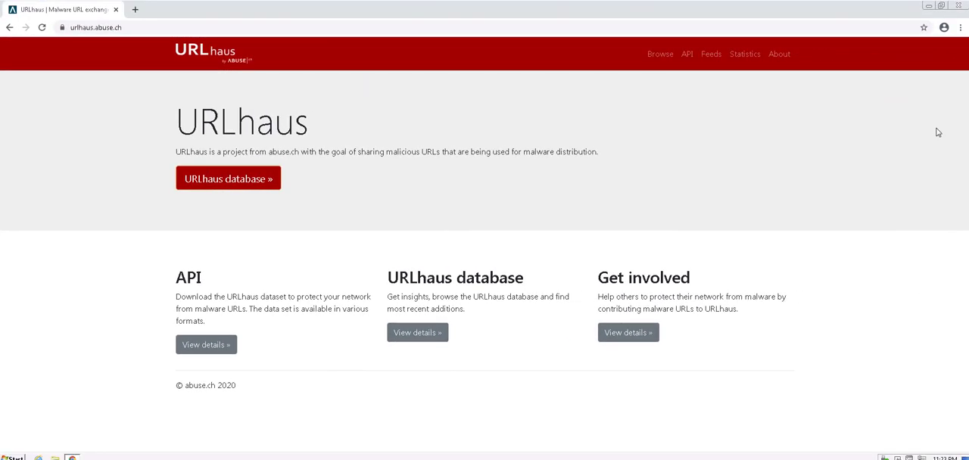
pyautogui.moveTo(271, 261)
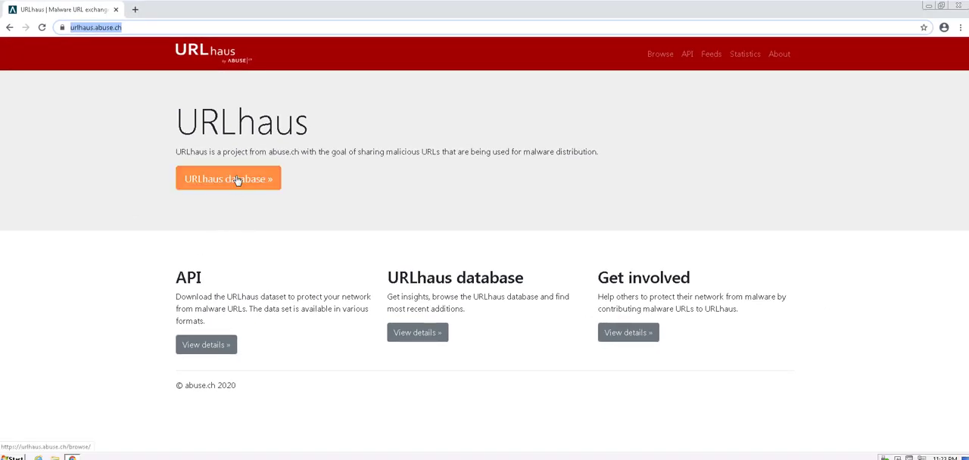
# Go to the URLhaus database page listing recent malware URLs
pyautogui.click(227, 178)
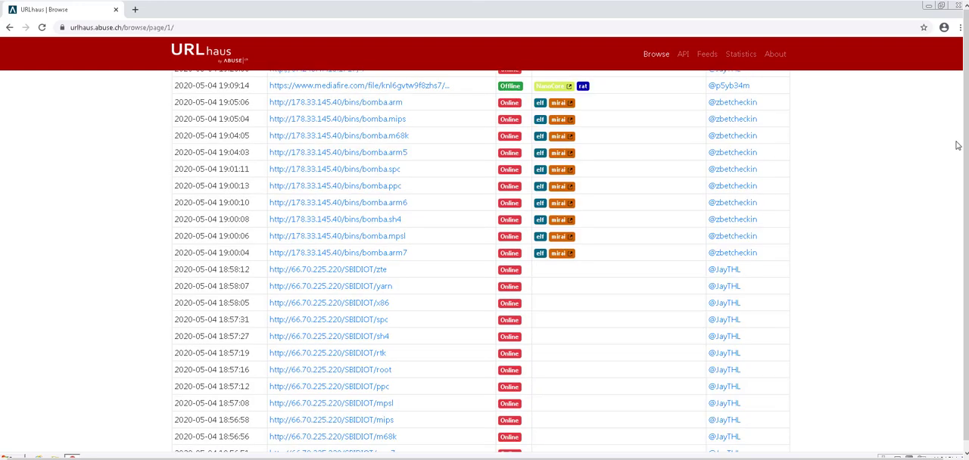
pyautogui.moveTo(369, 282)
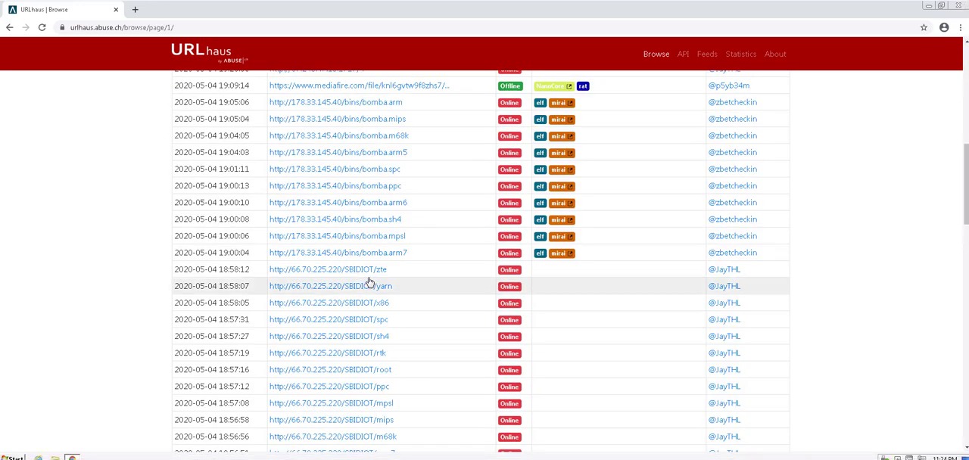
pyautogui.doubleClick(326, 270)
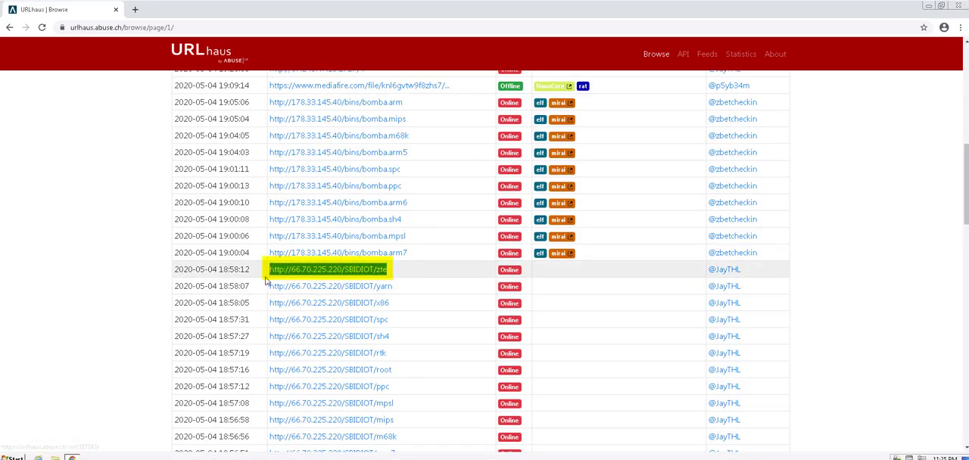